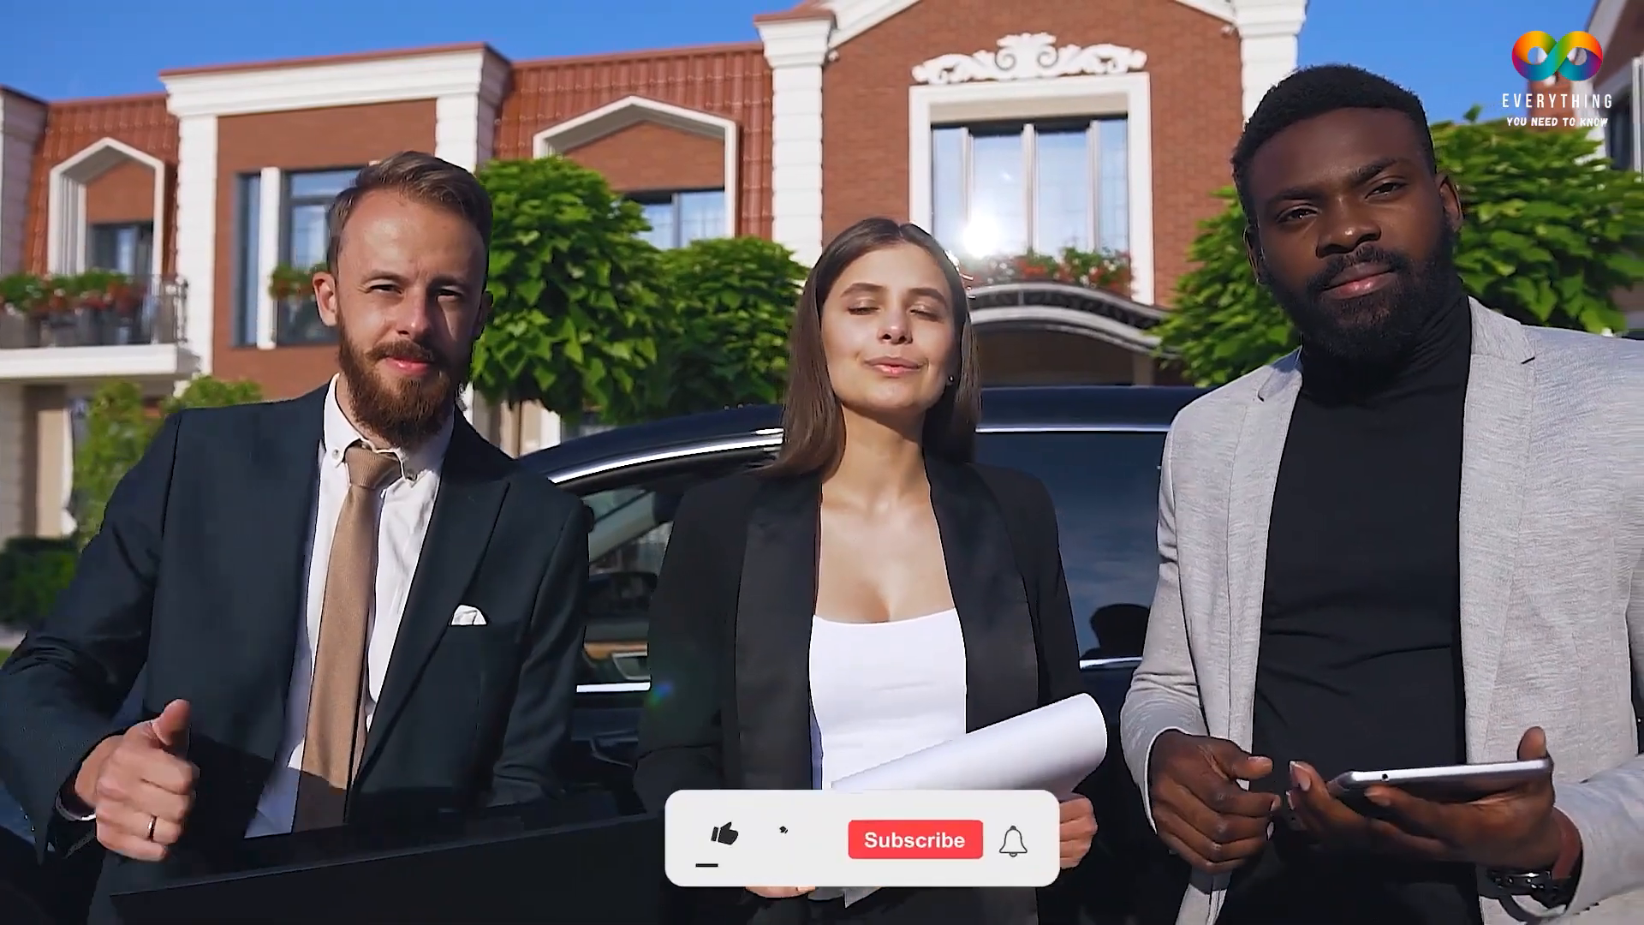
pyautogui.click(735, 839)
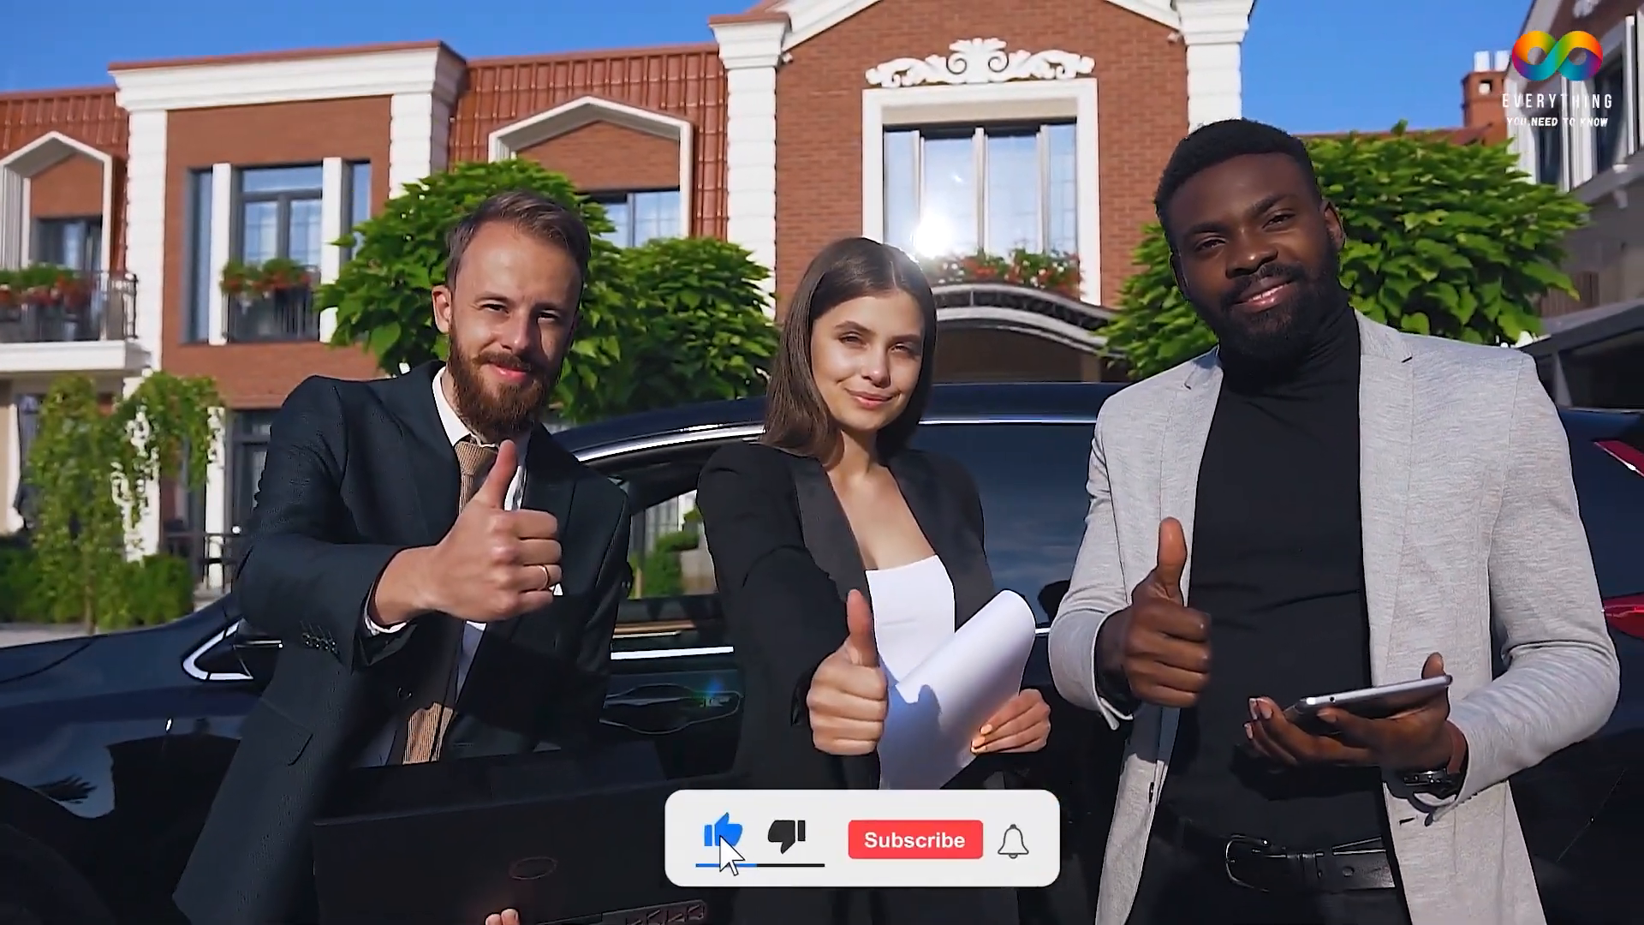
pyautogui.click(915, 840)
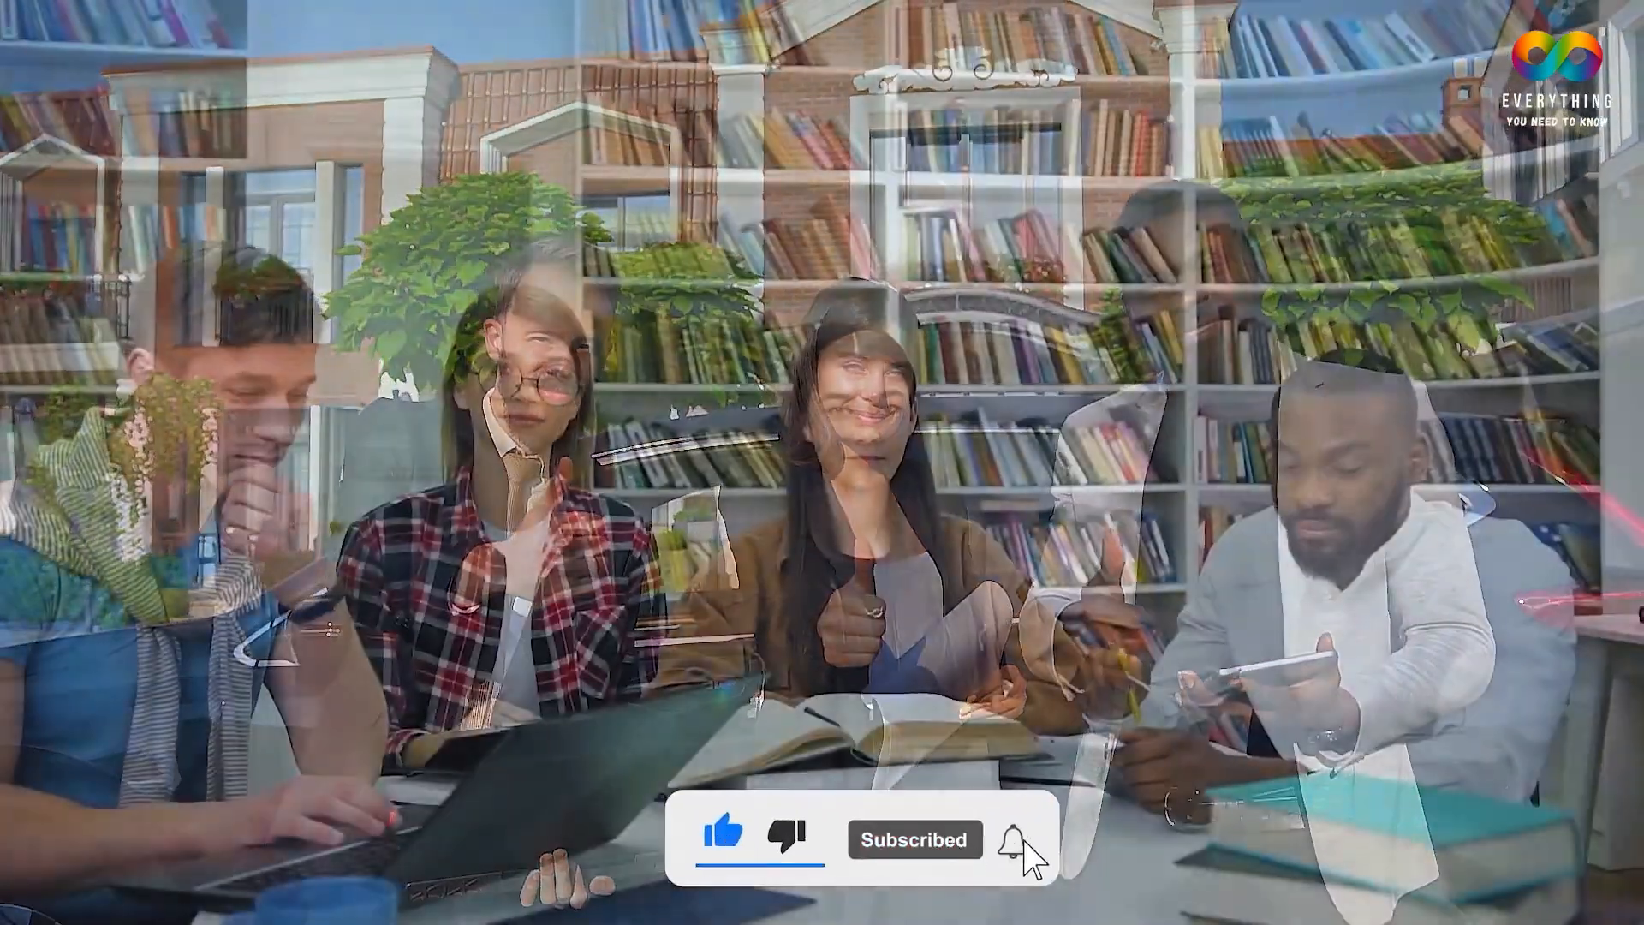